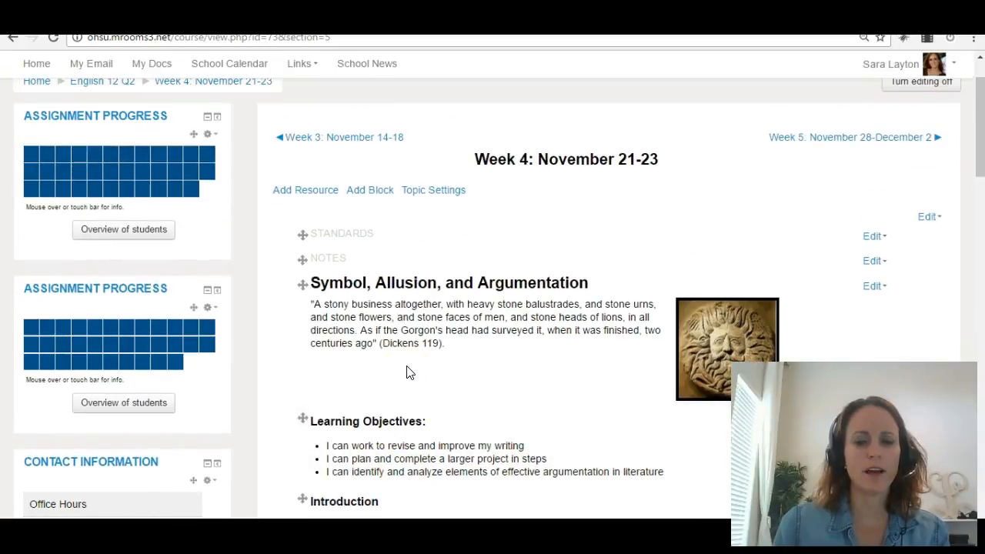
# Scroll down the Week 4 course page to reach the 4.3 DISCUSS link.
pyautogui.scroll(-3)
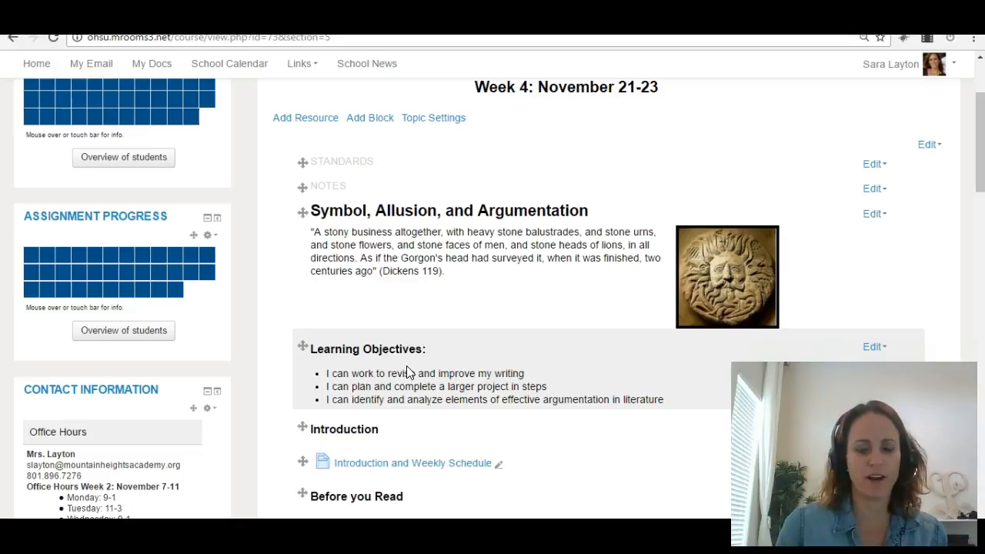
pyautogui.scroll(-3)
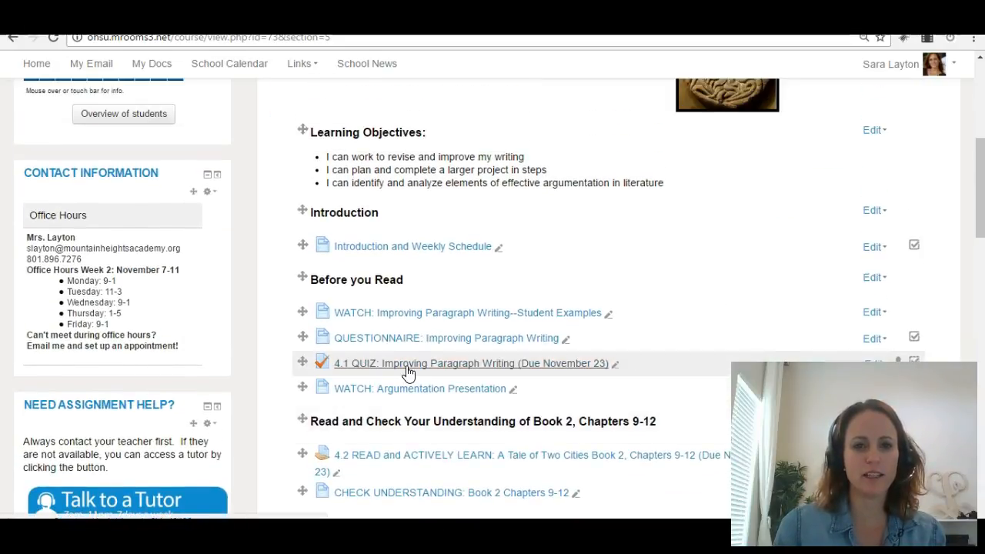
pyautogui.moveTo(404, 321)
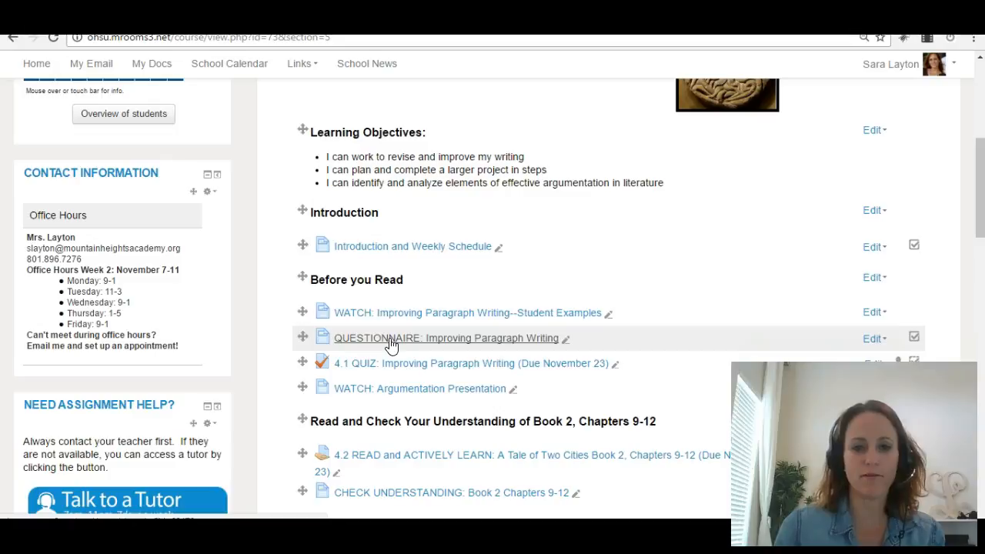
pyautogui.moveTo(405, 318)
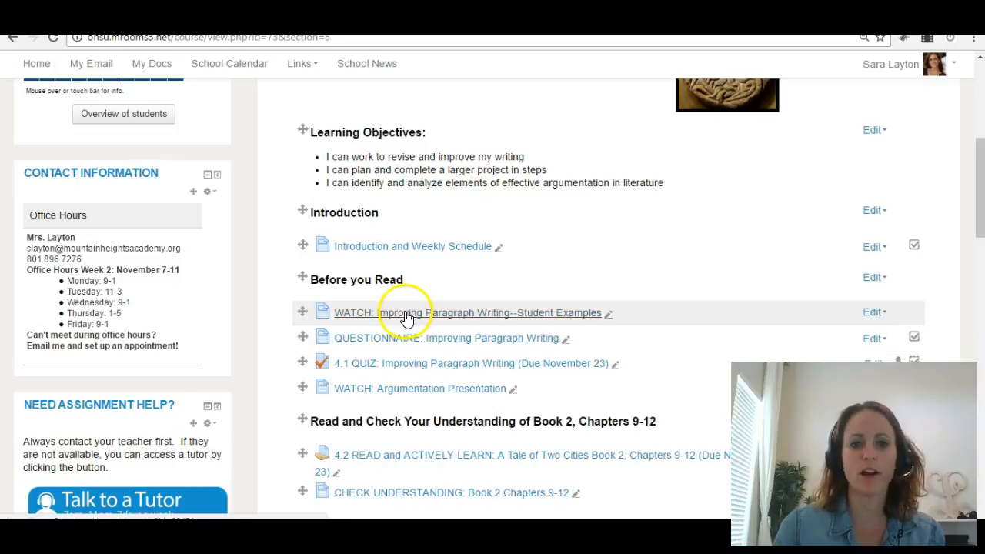
pyautogui.moveTo(385, 427)
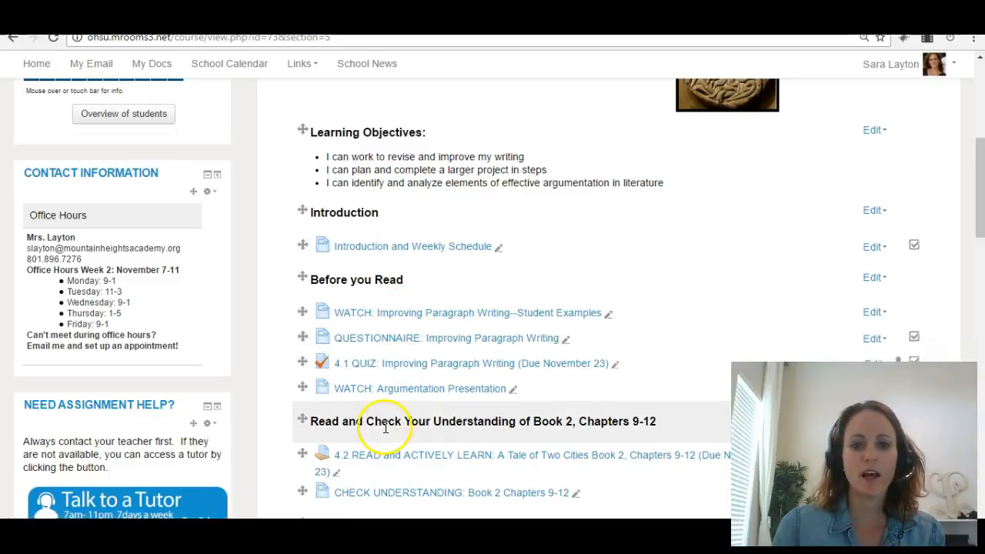
pyautogui.scroll(-3)
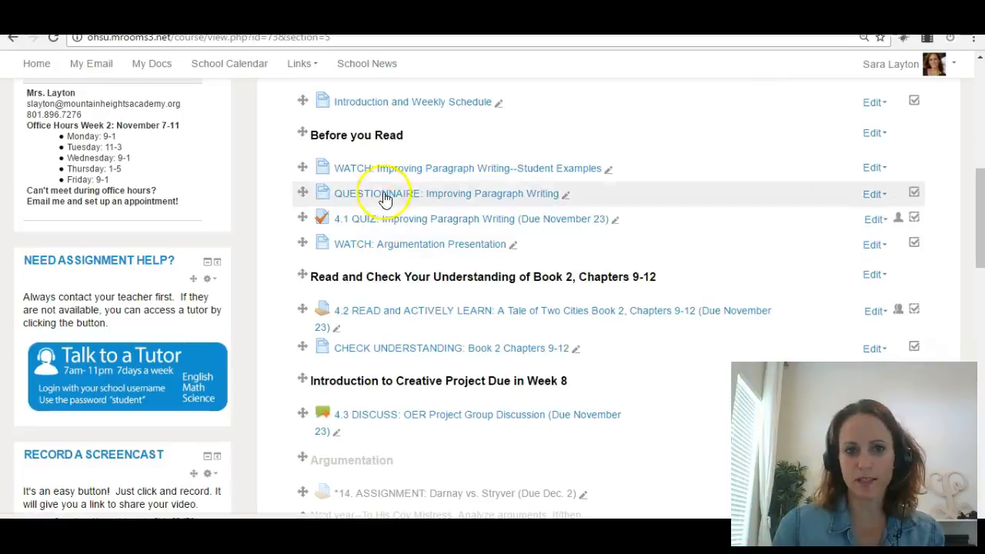
pyautogui.scroll(-3)
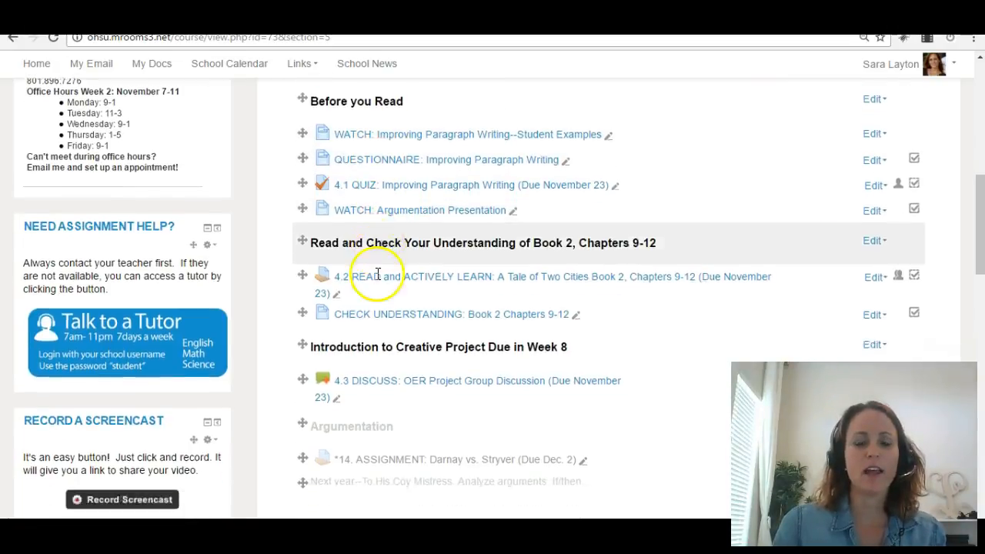
pyautogui.scroll(-3)
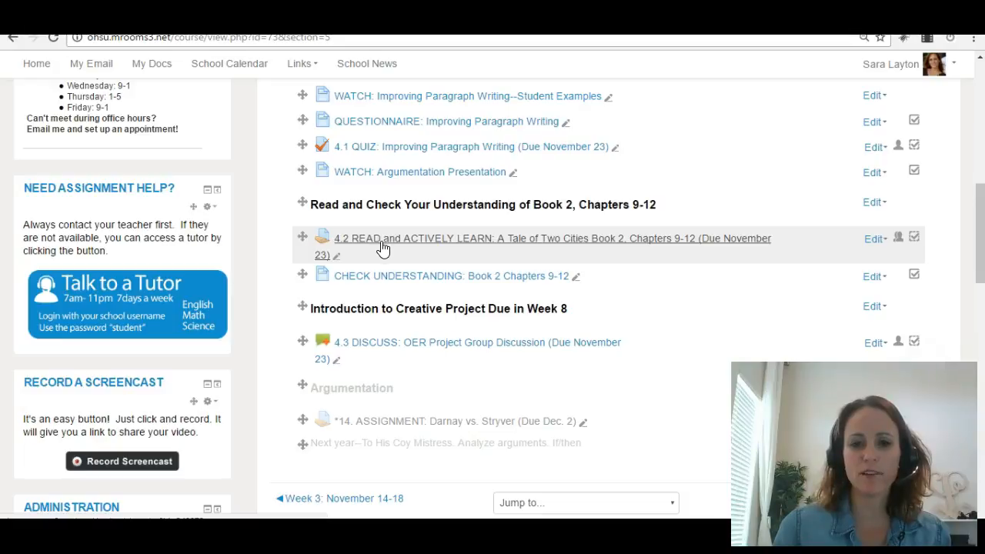
pyautogui.moveTo(375, 281)
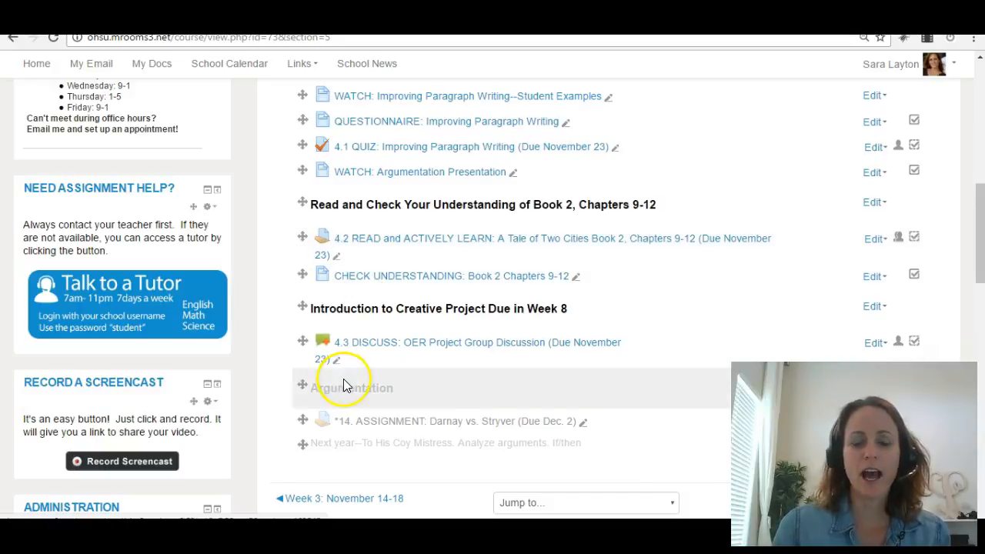
pyautogui.scroll(-3)
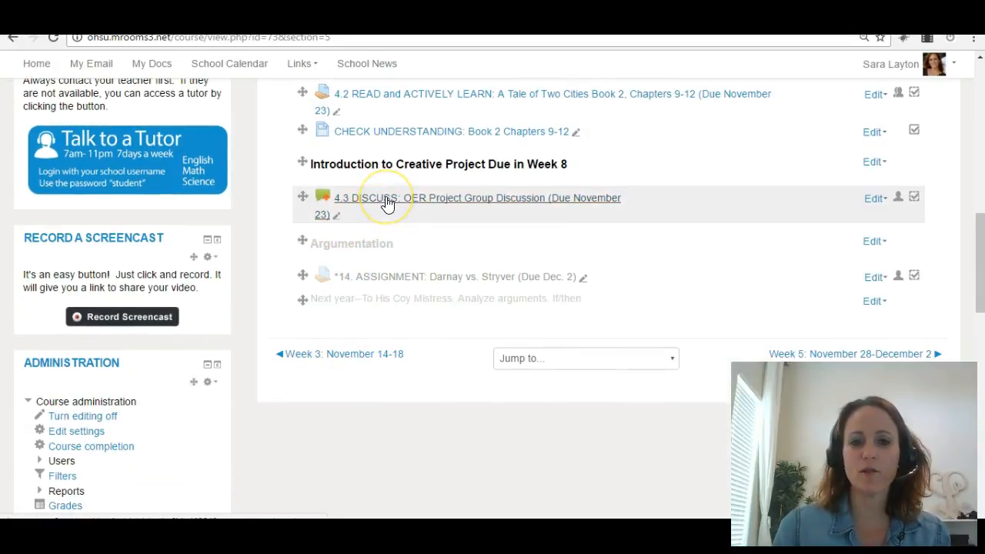
# Open the 4.3 DISCUSS group discussion page and scroll through its directions and grading details.
pyautogui.click(384, 198)
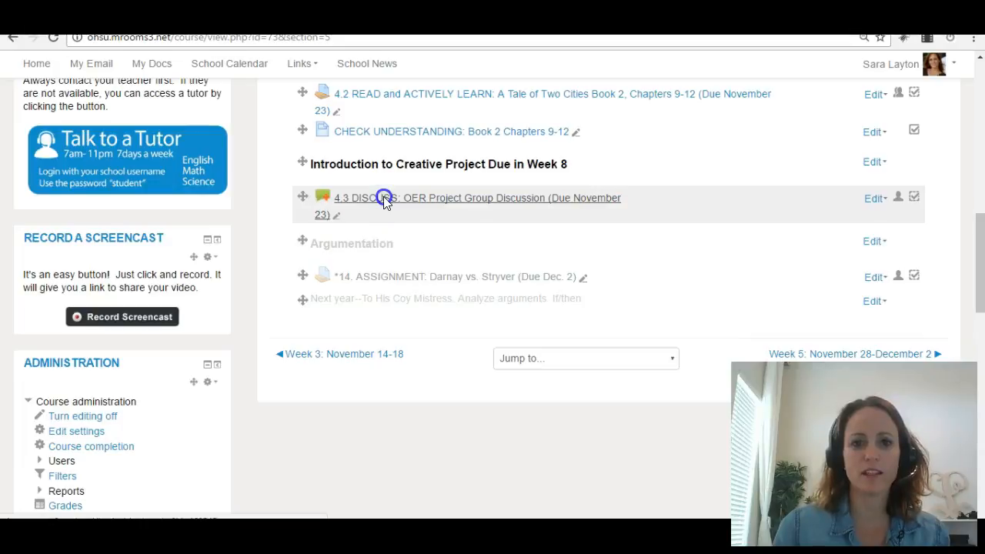
pyautogui.click(385, 198)
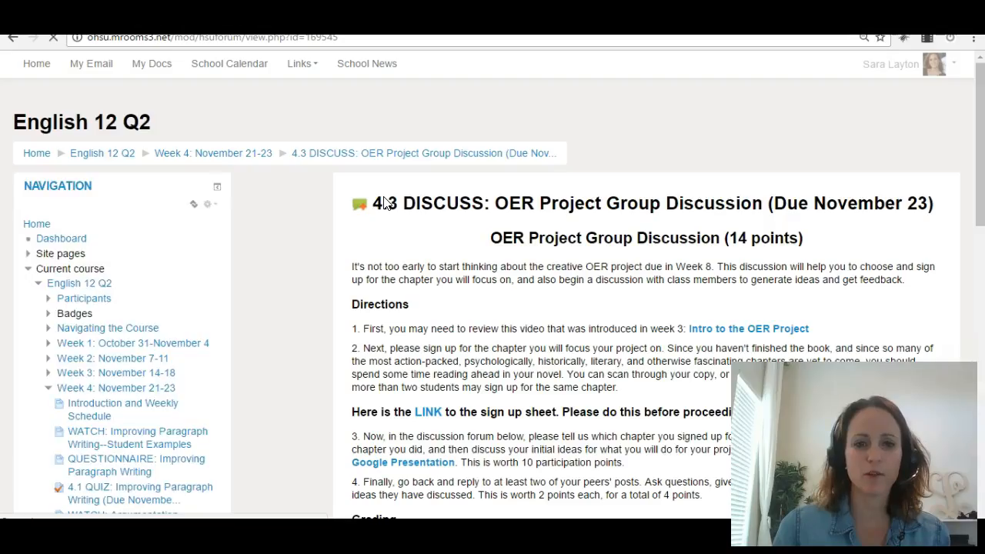
pyautogui.scroll(-3)
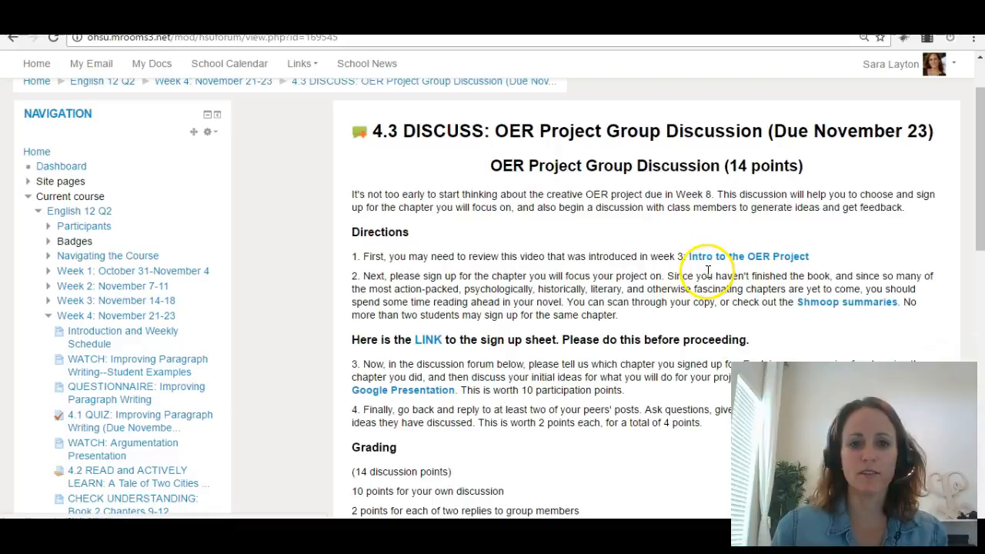
pyautogui.scroll(-3)
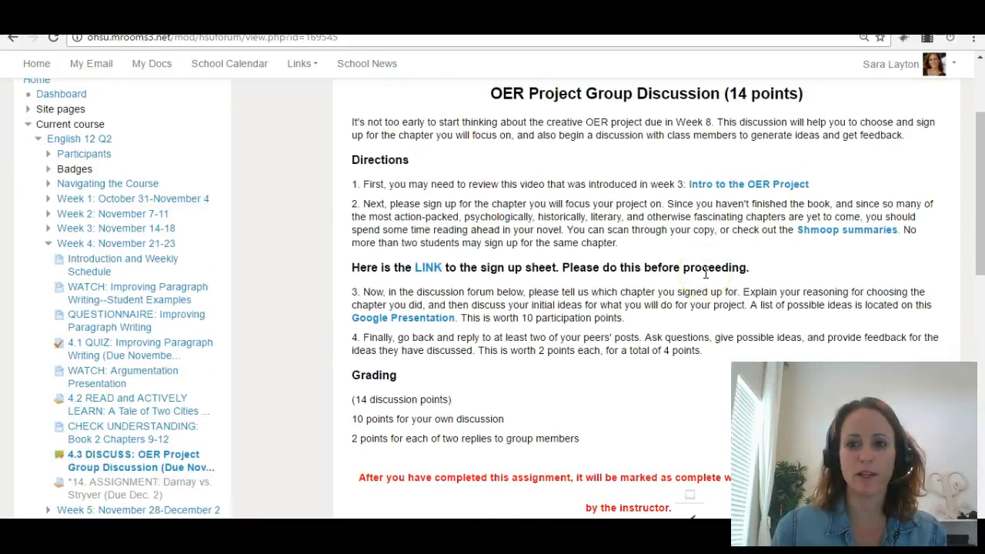
pyautogui.scroll(-3)
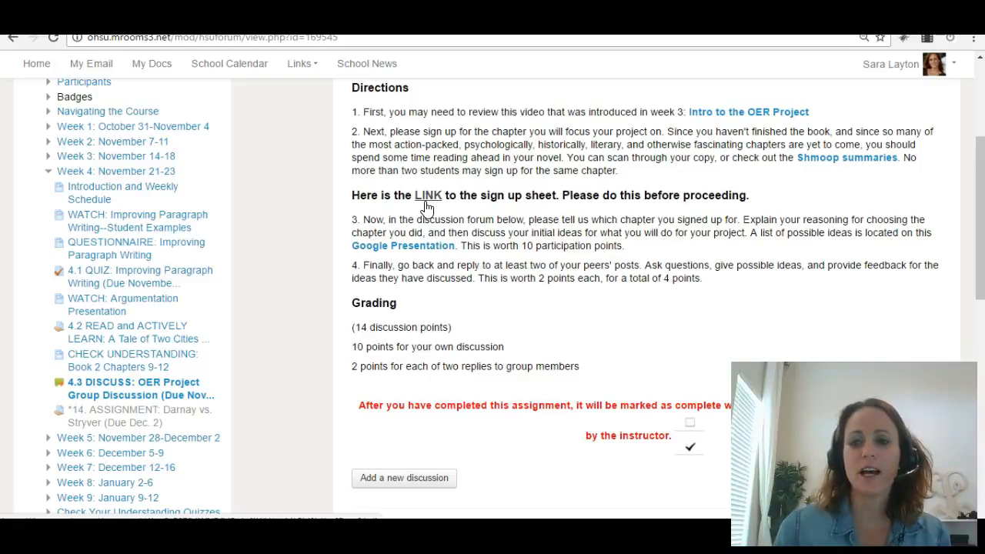
pyautogui.moveTo(852, 167)
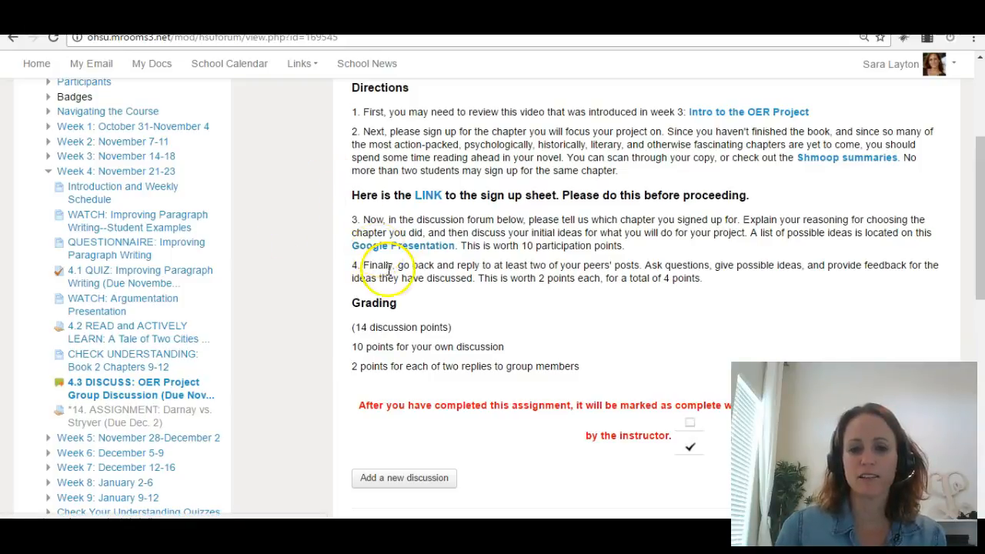
pyautogui.moveTo(422, 203)
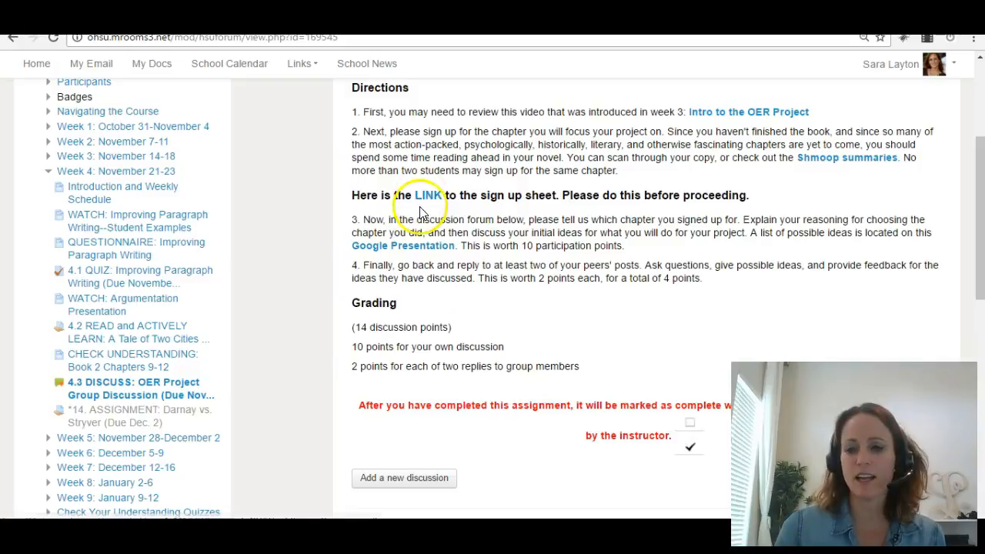
pyautogui.scroll(-3)
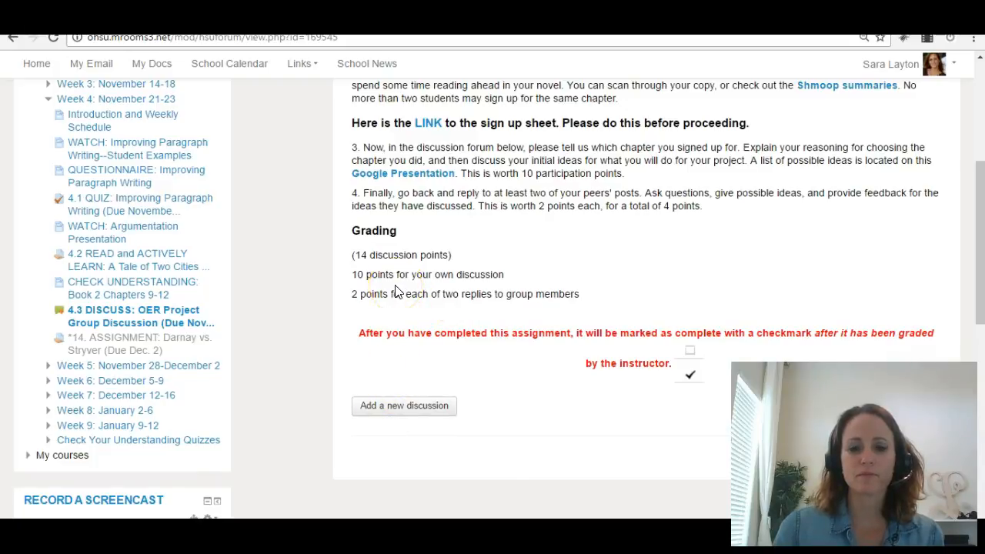
pyautogui.moveTo(389, 359)
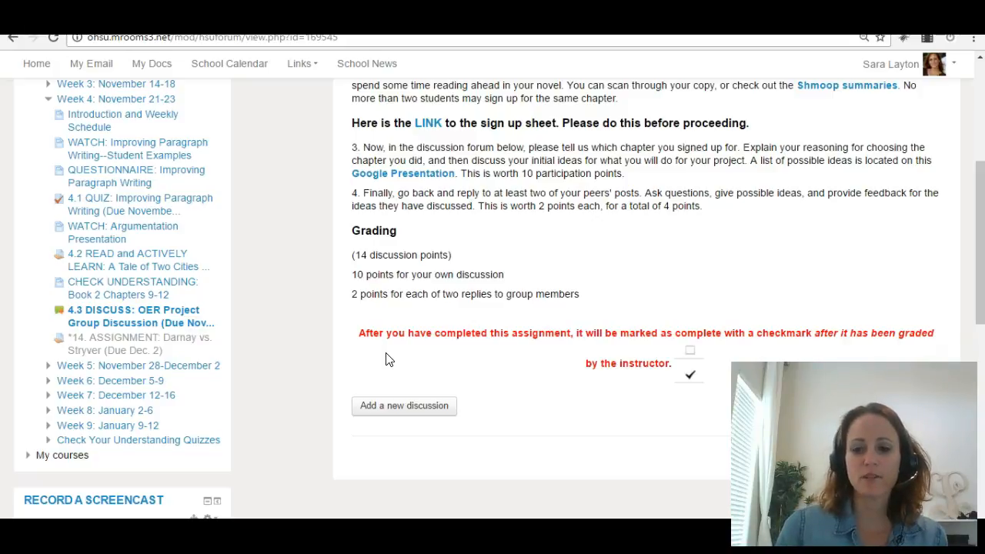
pyautogui.scroll(3)
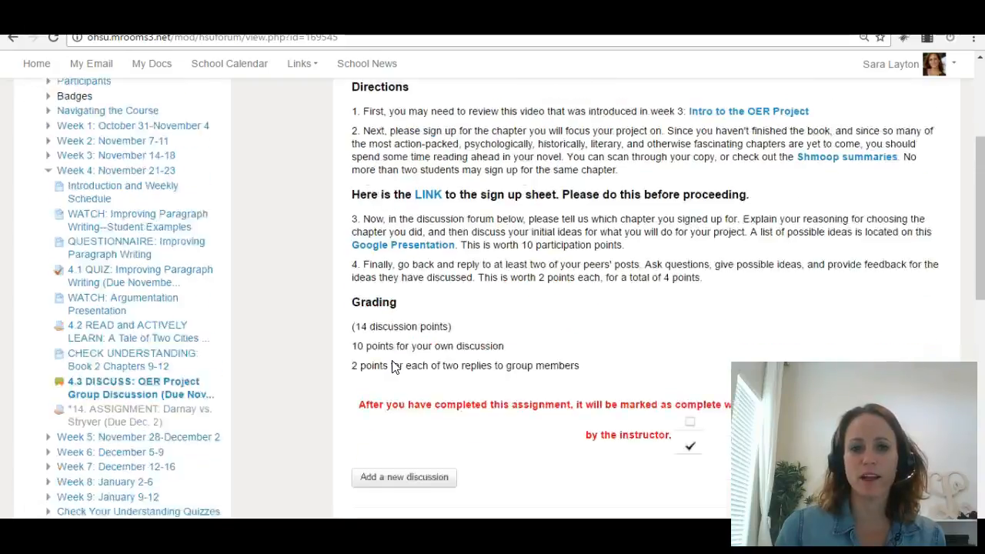